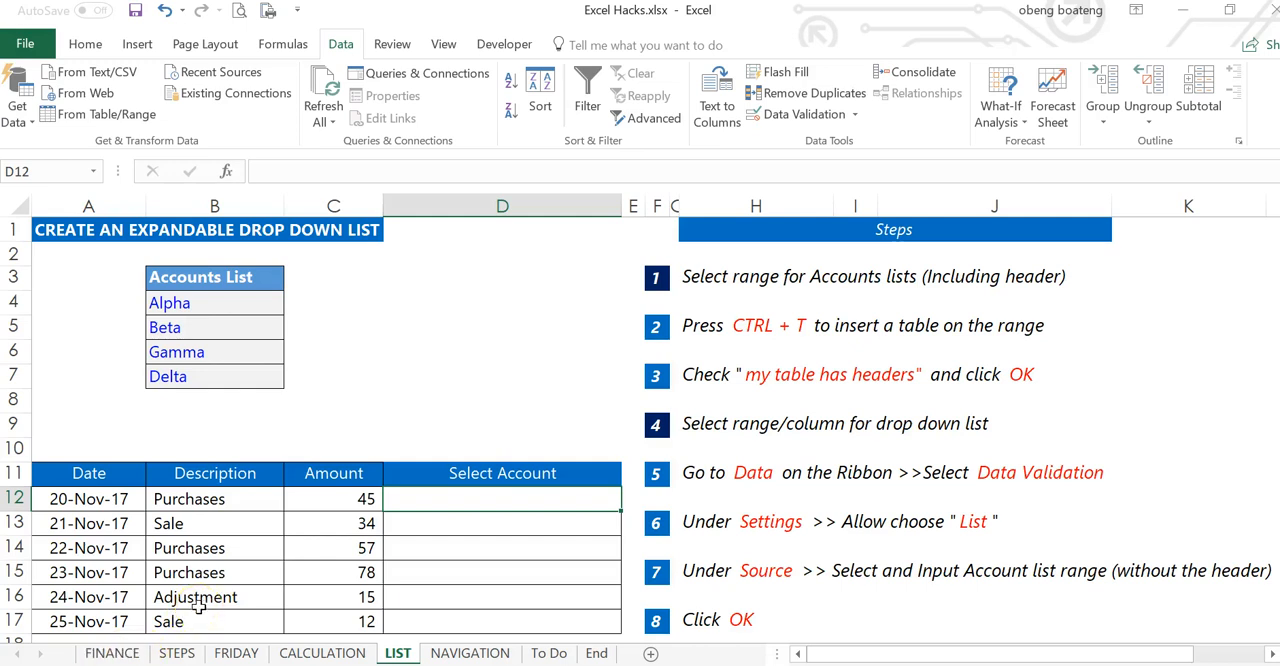
mouse_move(240, 585)
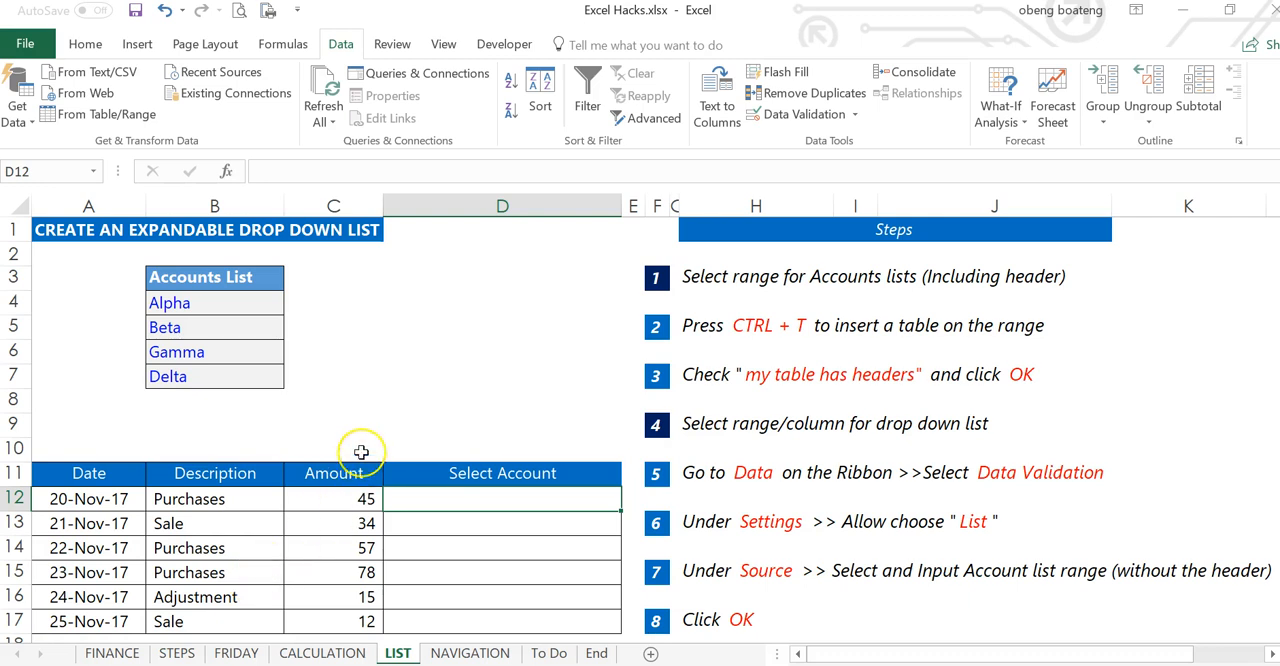
mouse_move(372, 446)
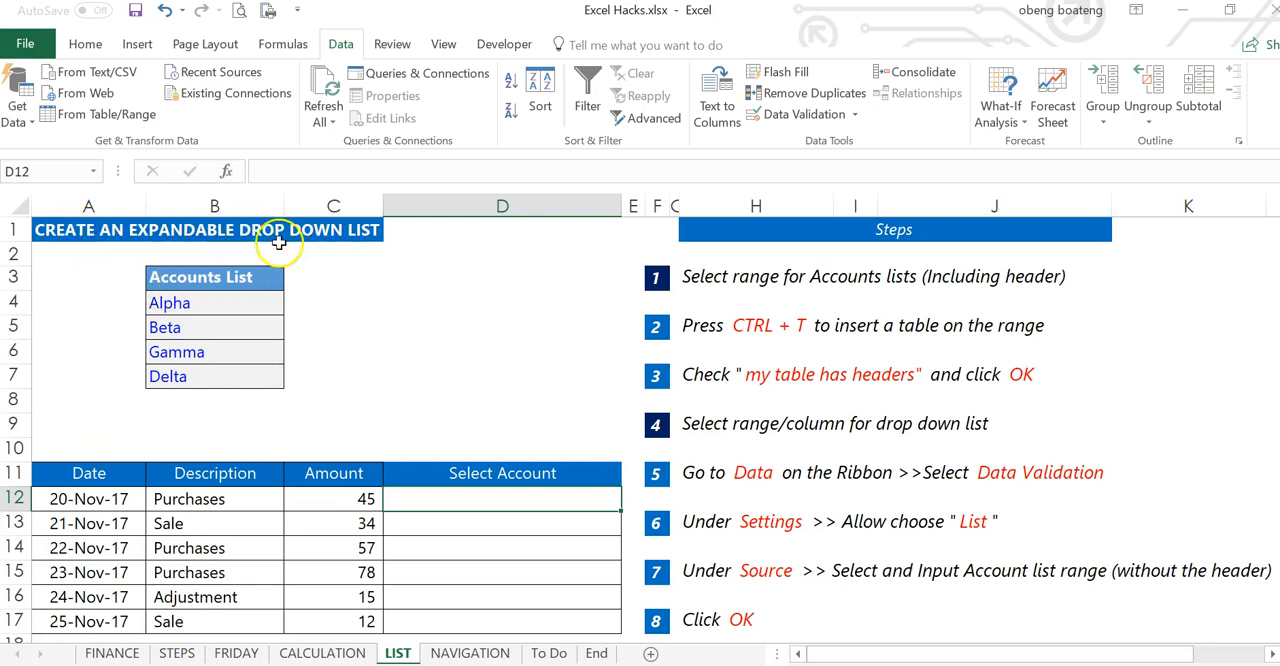
mouse_move(243, 302)
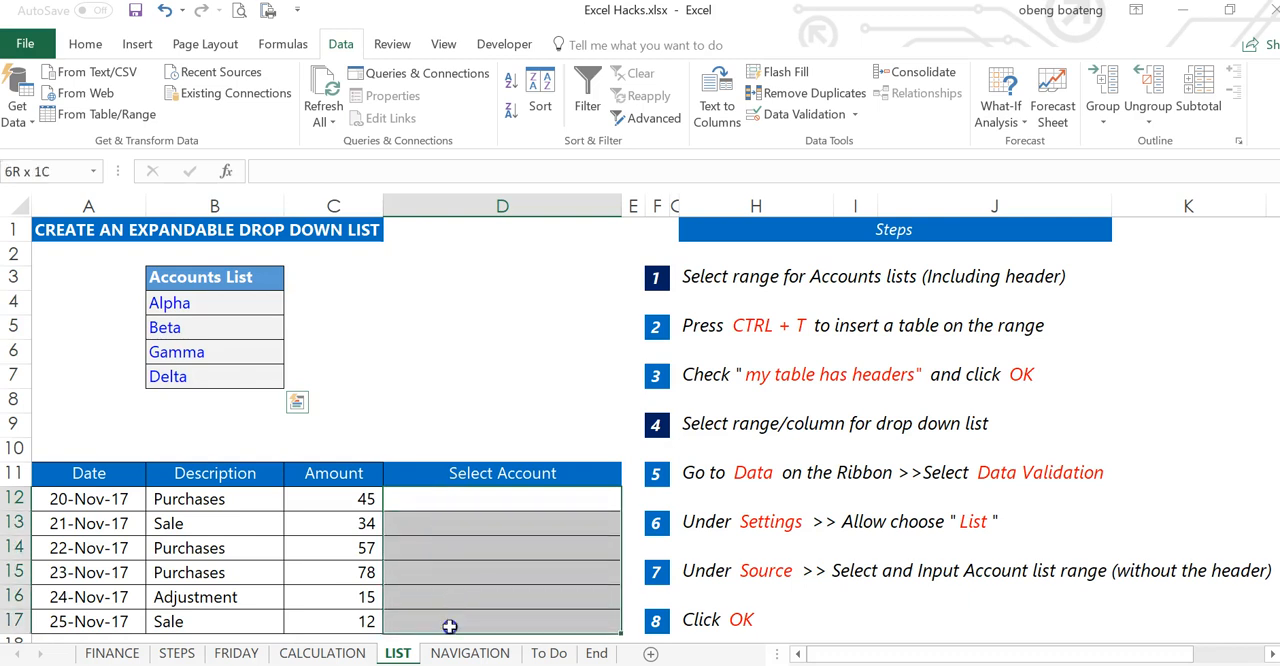
Convert the Accounts List range, including its header row, into an Excel table (Table5)
click(455, 499)
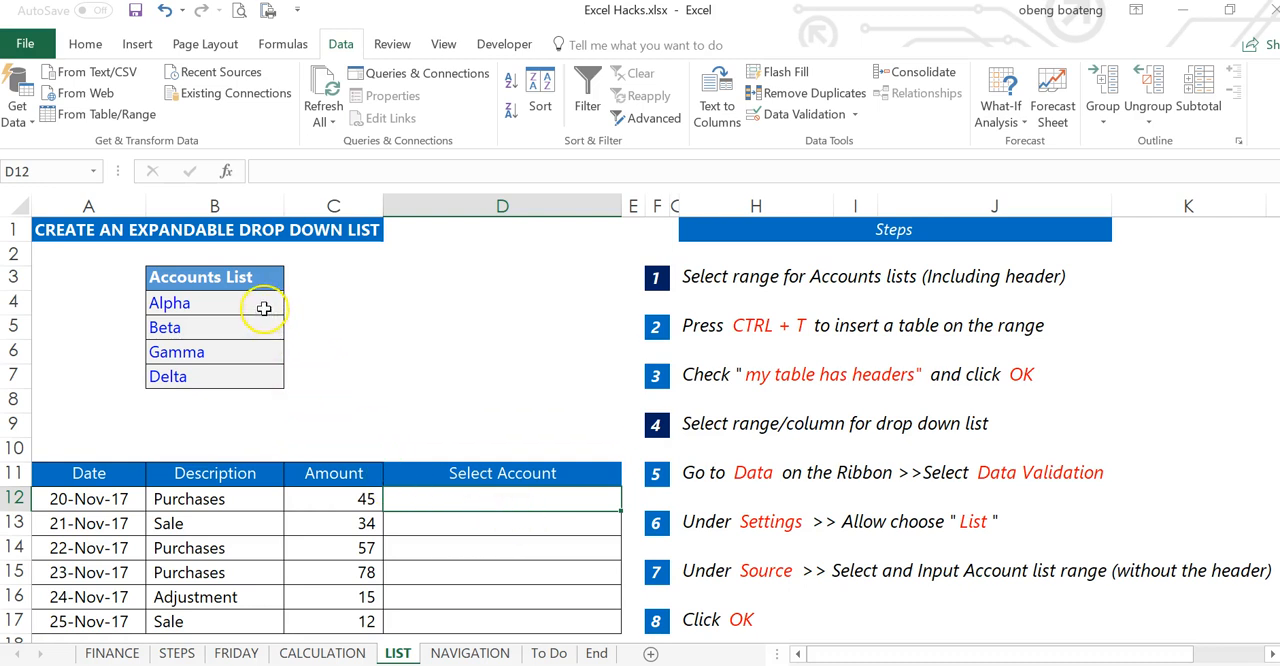
mouse_move(470, 457)
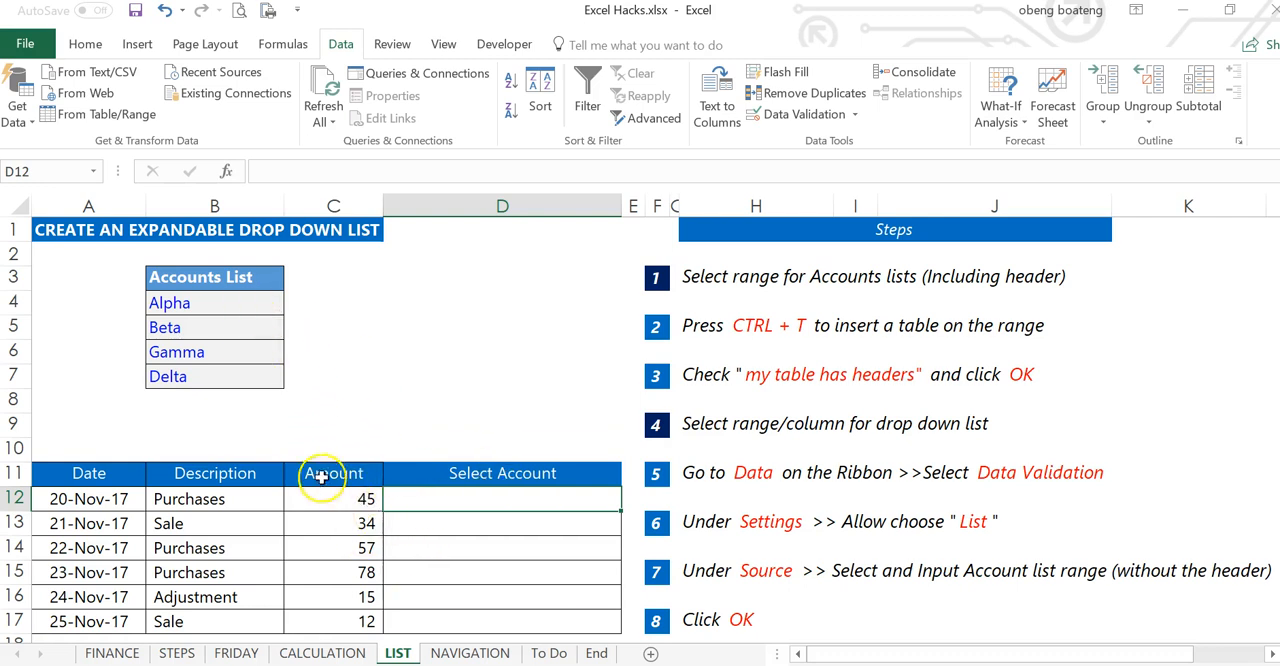
mouse_move(225, 398)
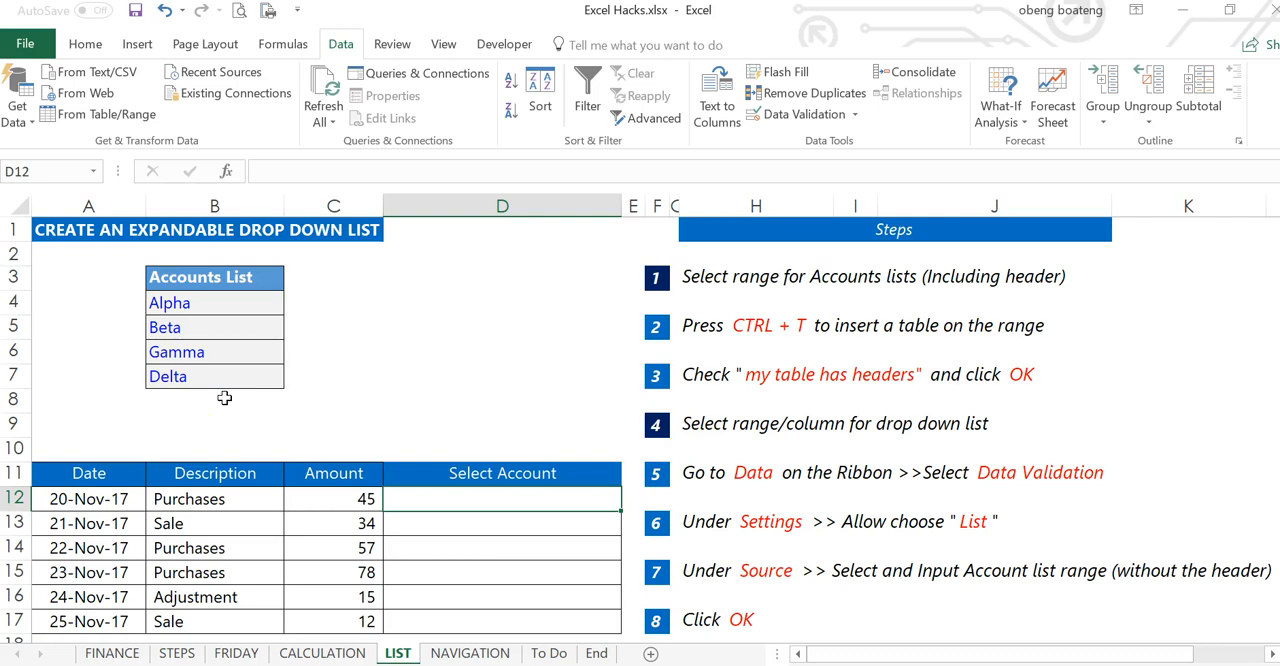
mouse_move(222, 408)
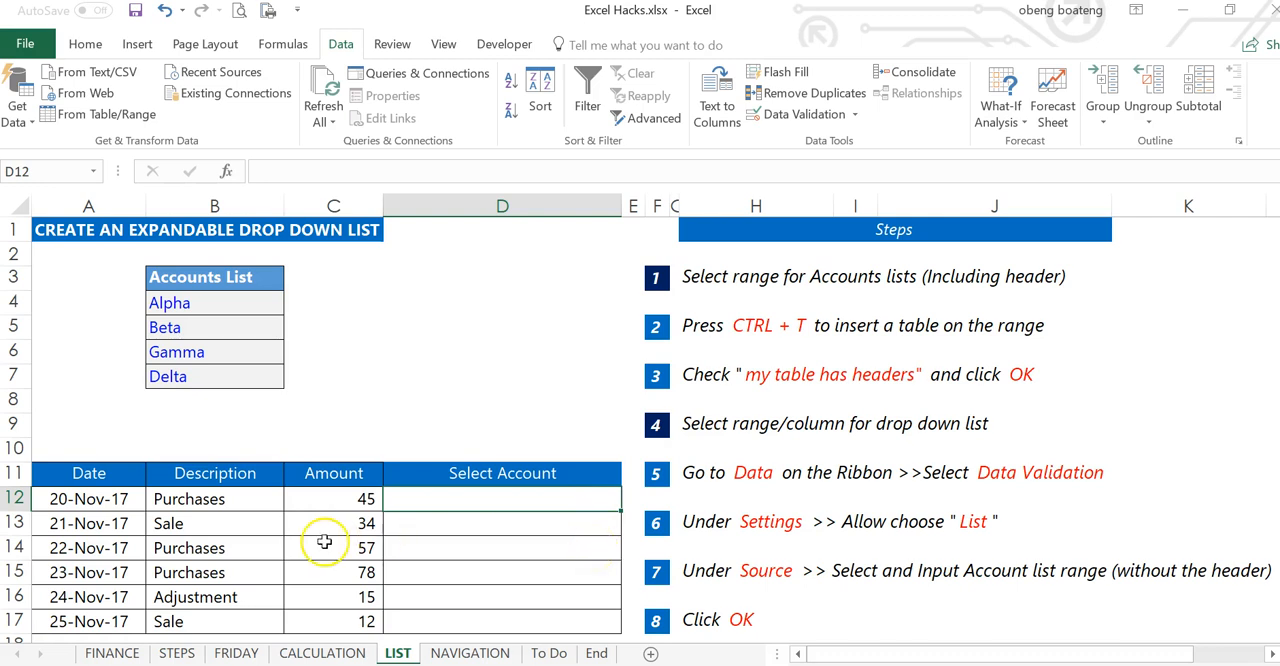
mouse_move(240, 498)
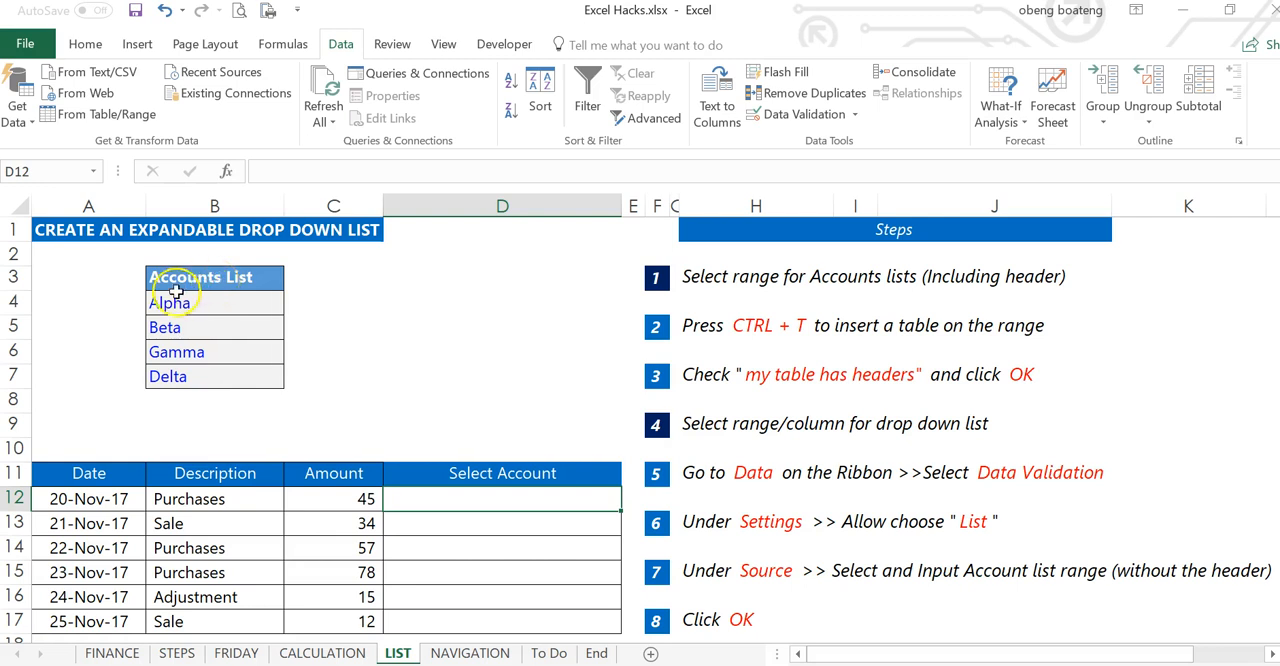
mouse_move(234, 312)
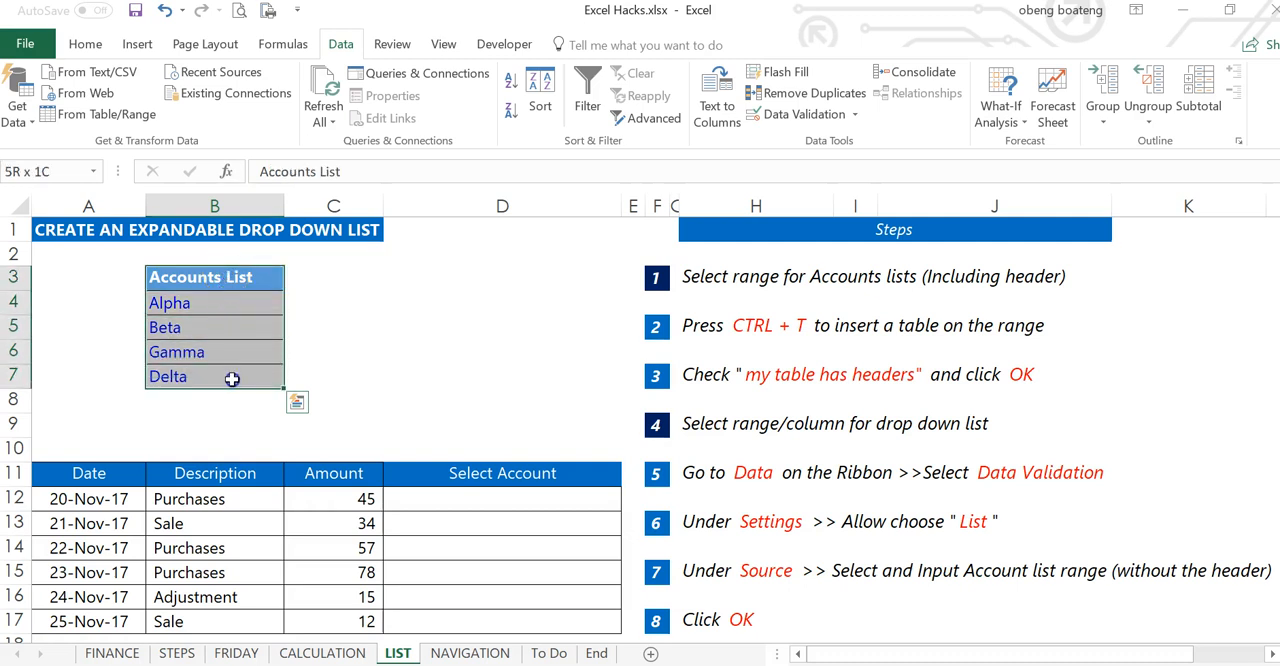
click(214, 277)
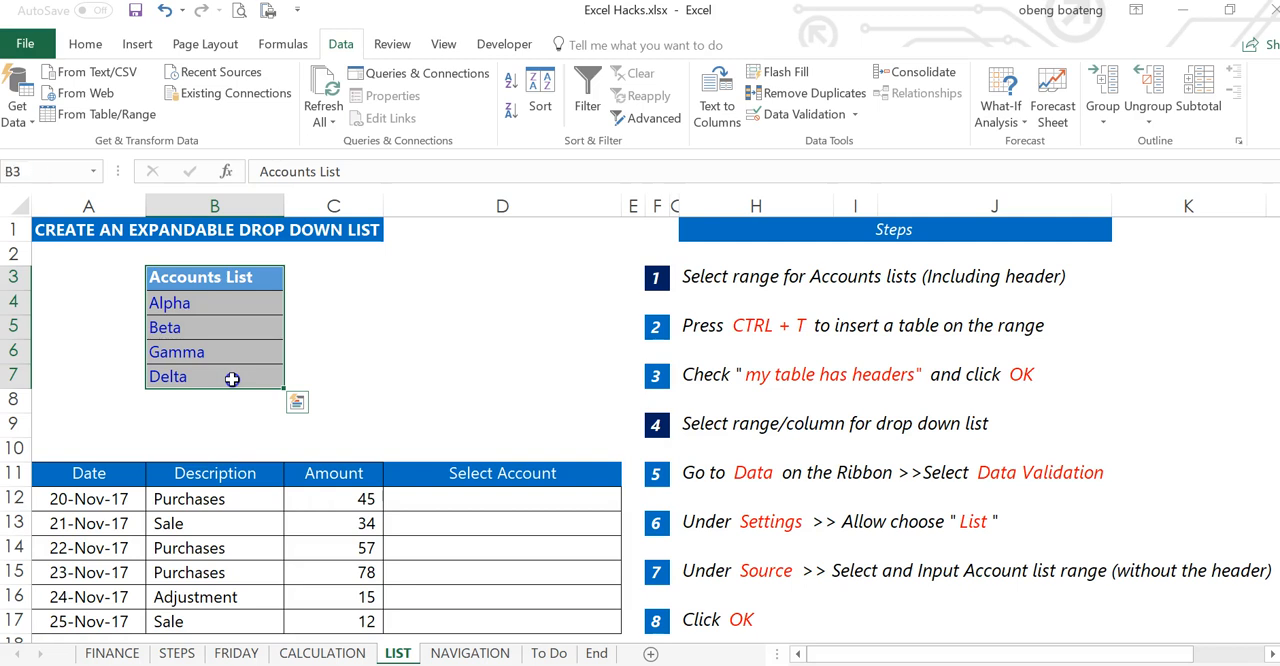
key(ctrl+t)
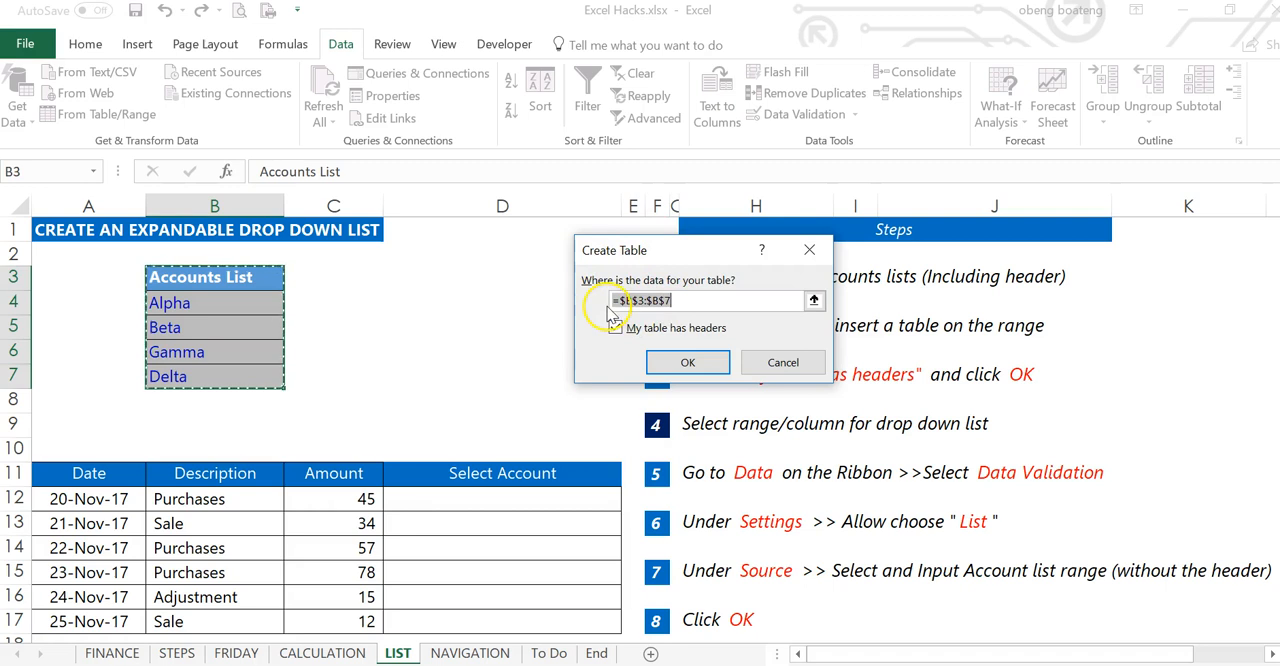
click(616, 327)
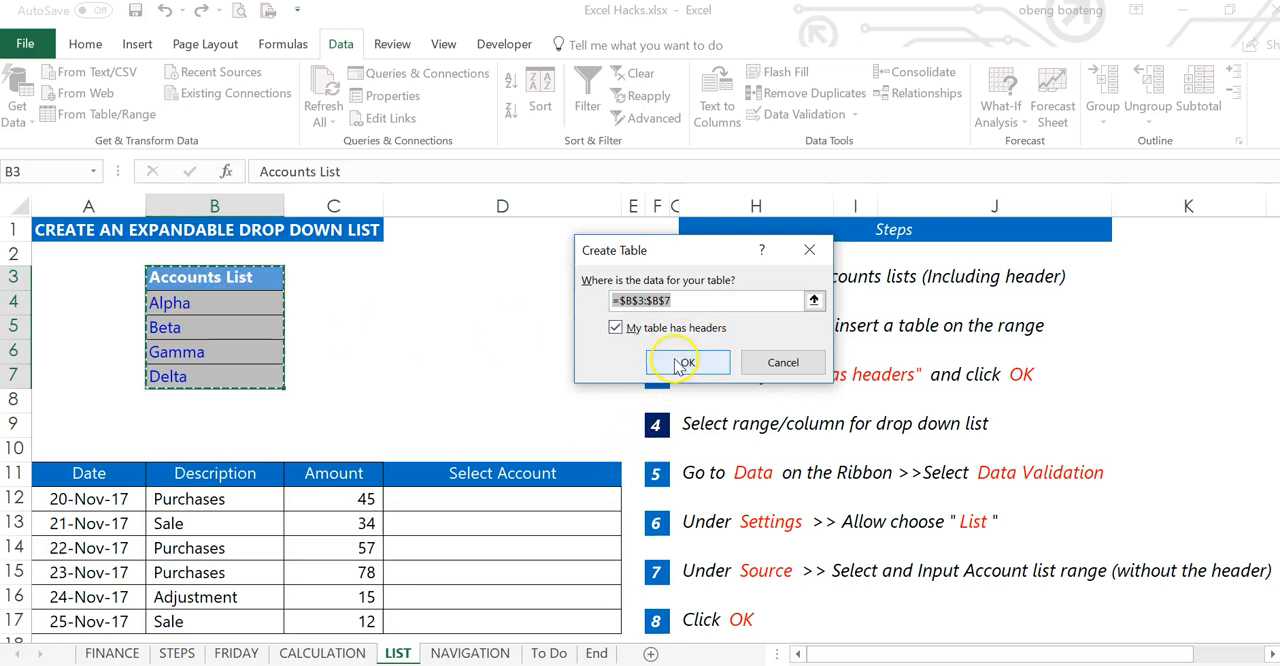
click(683, 362)
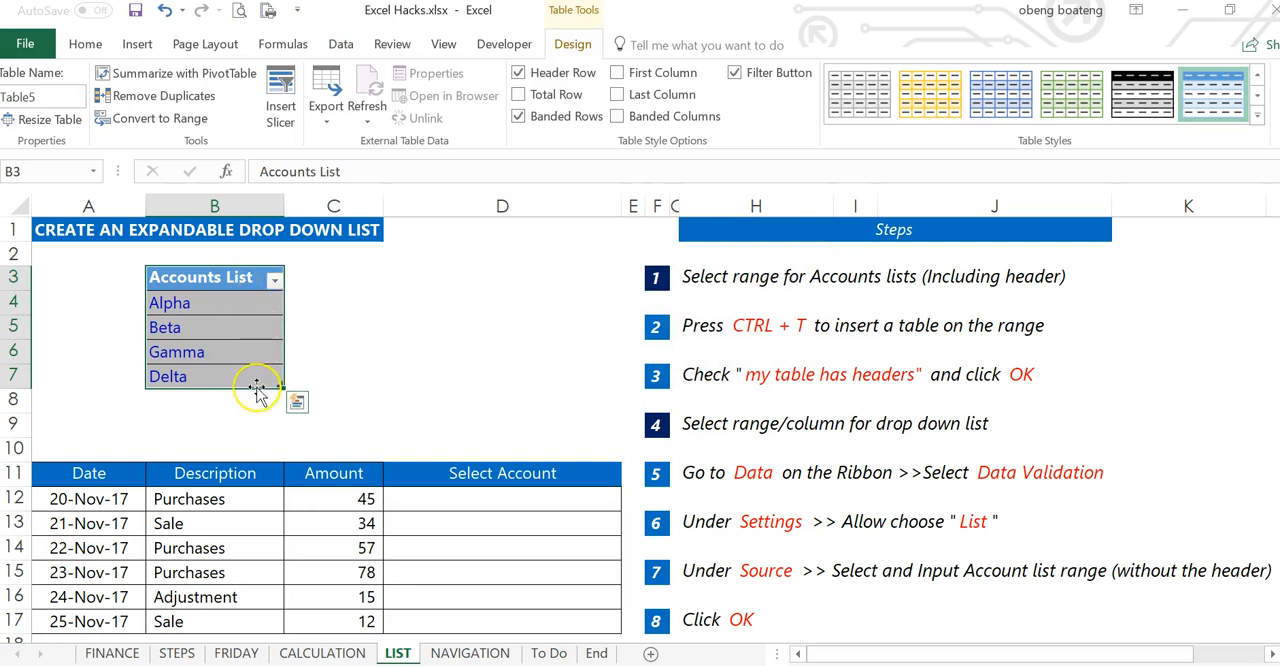
mouse_move(426, 400)
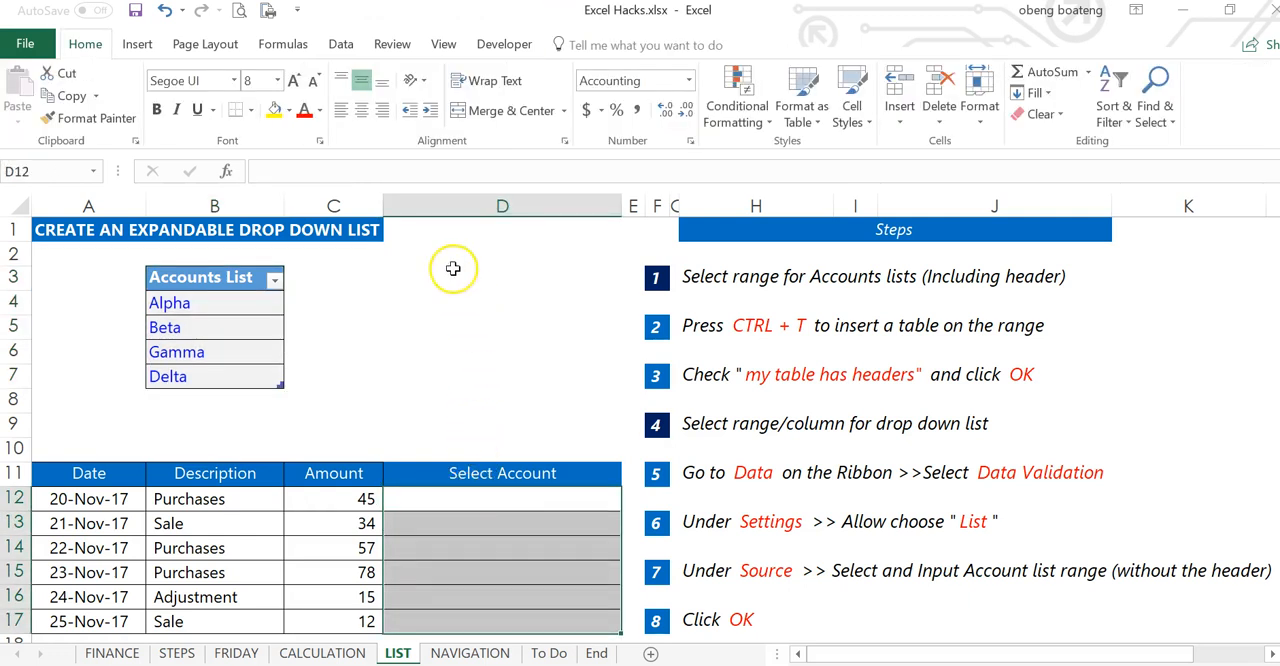
In Data Validation for the Select Account cells, set Allow to List, then select the empty Source field
click(340, 44)
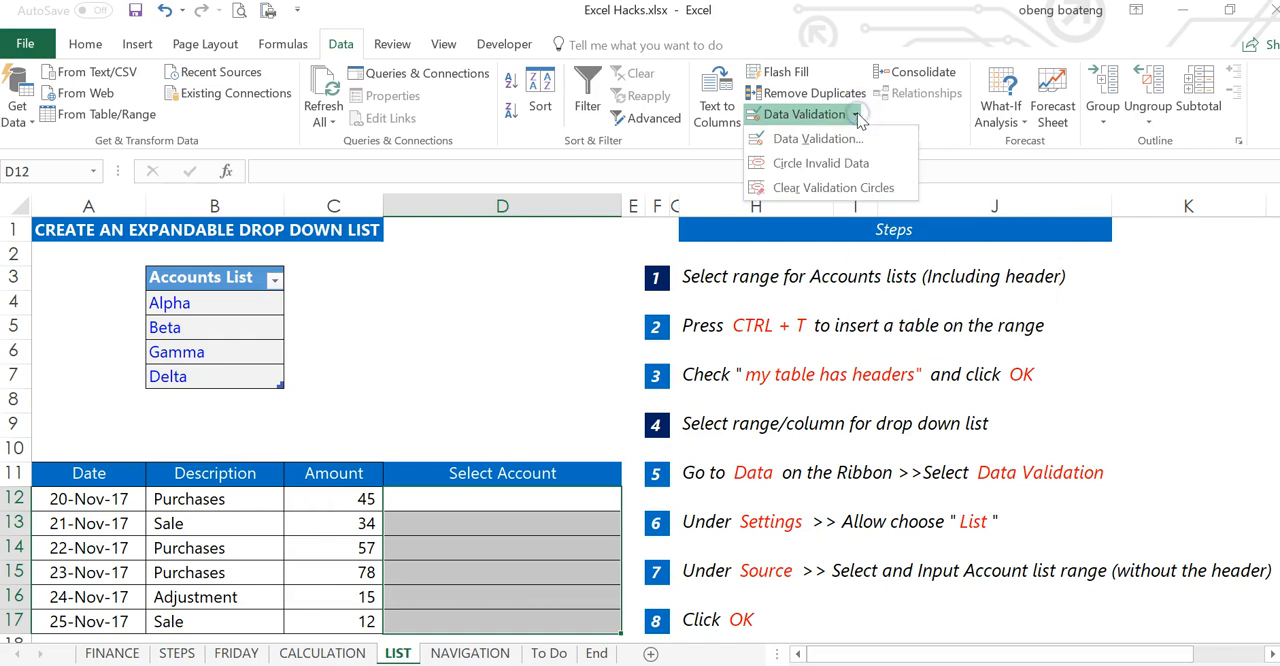
click(814, 138)
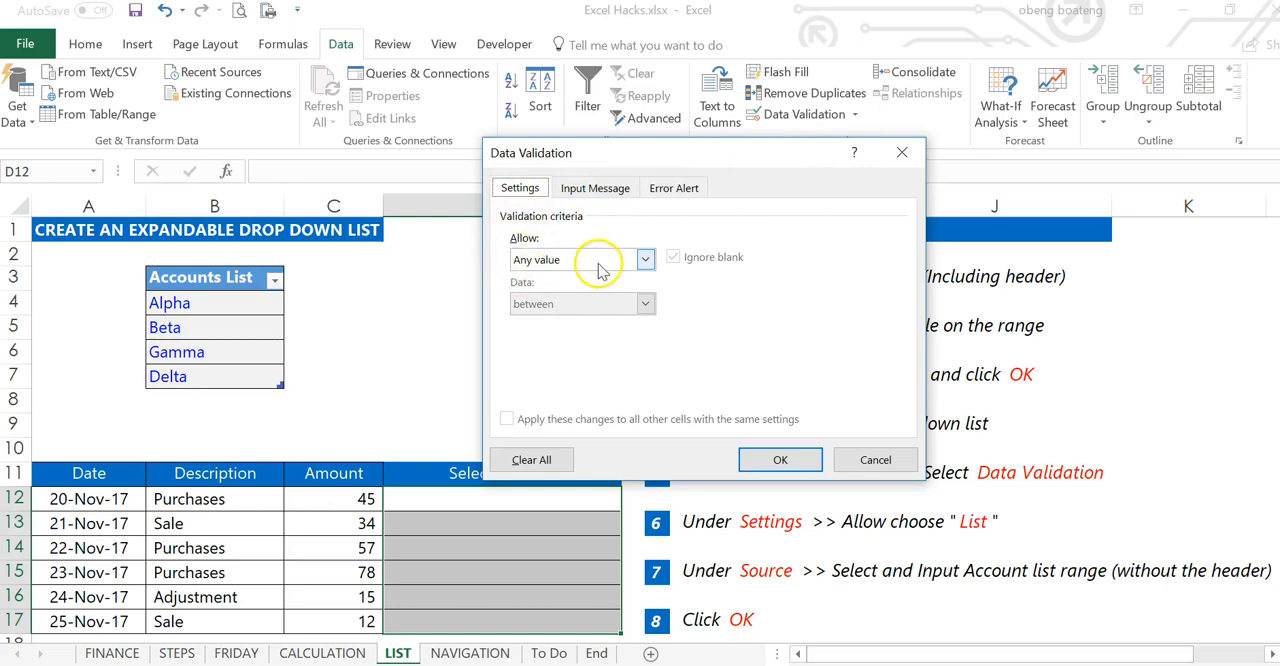
mouse_move(655, 275)
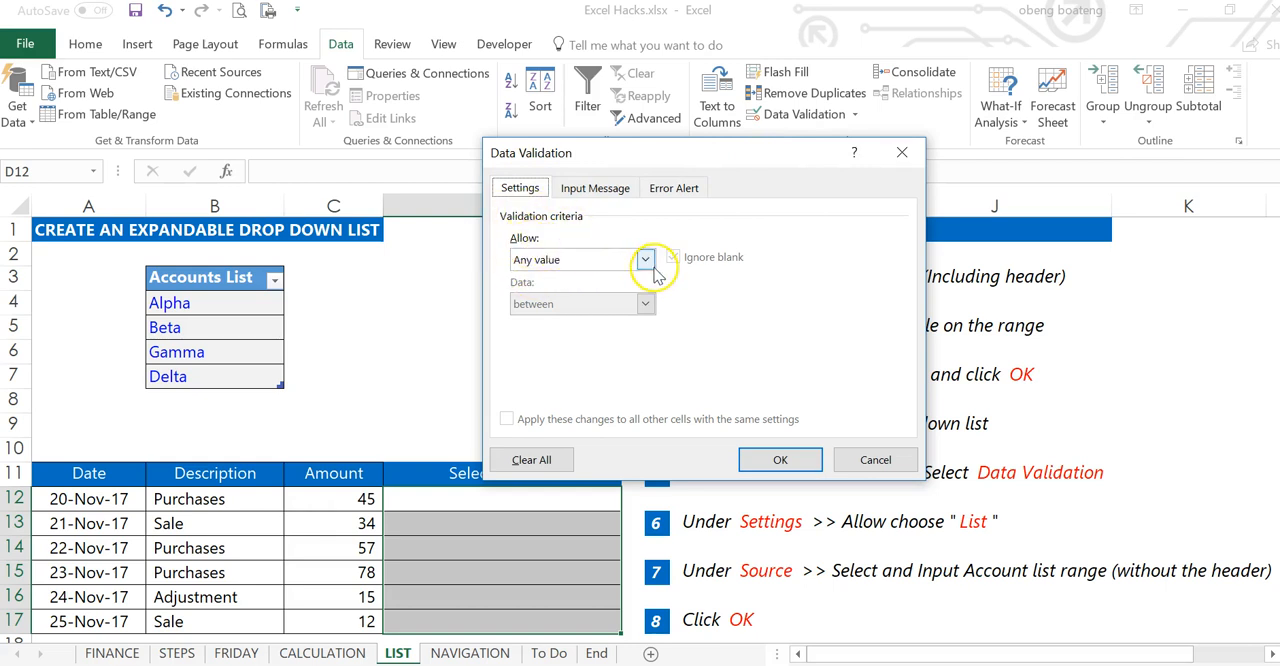
click(645, 259)
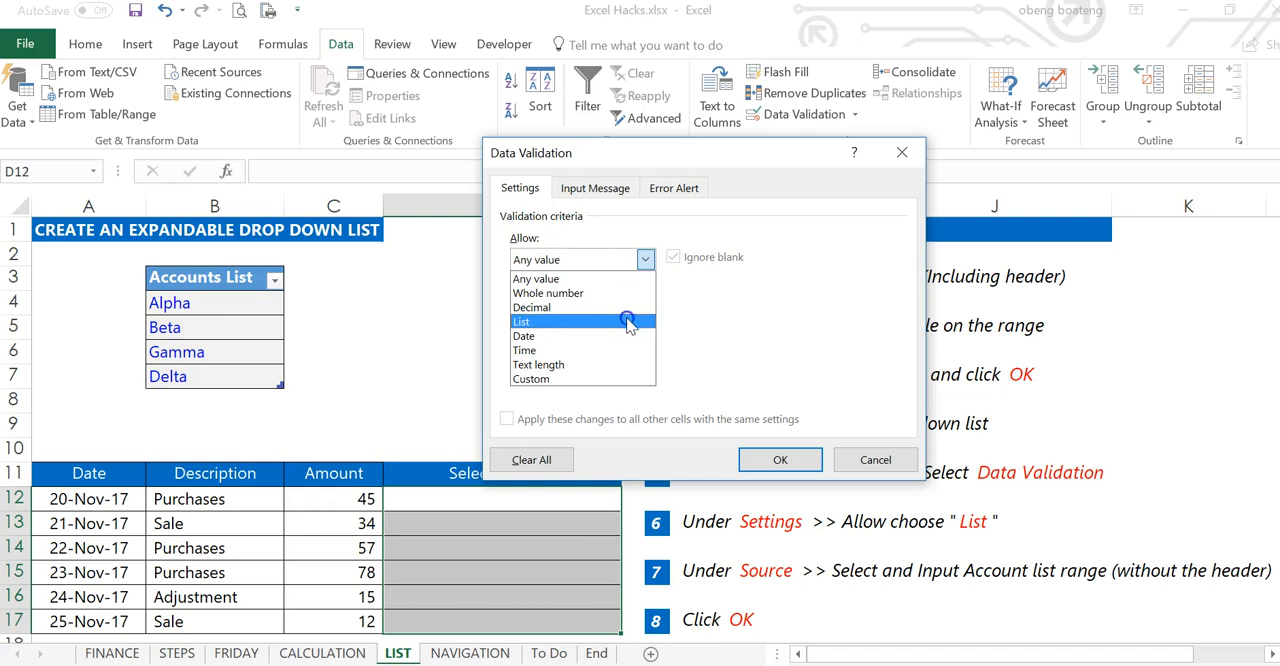
click(522, 321)
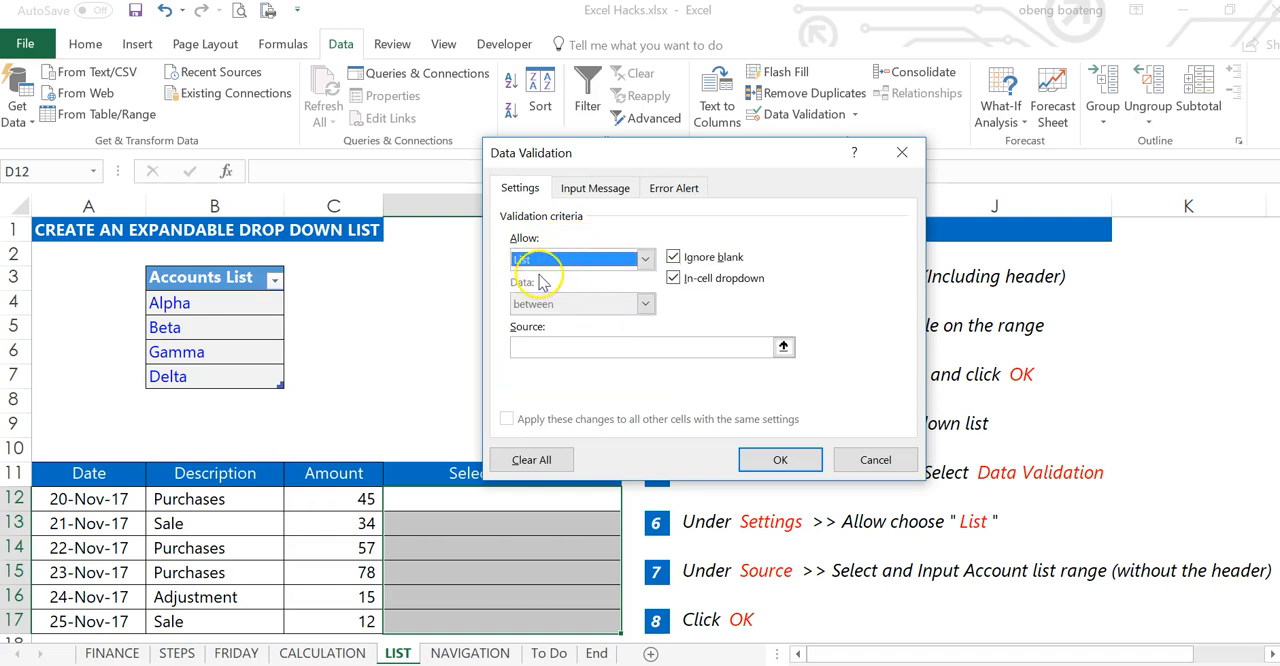
click(580, 259)
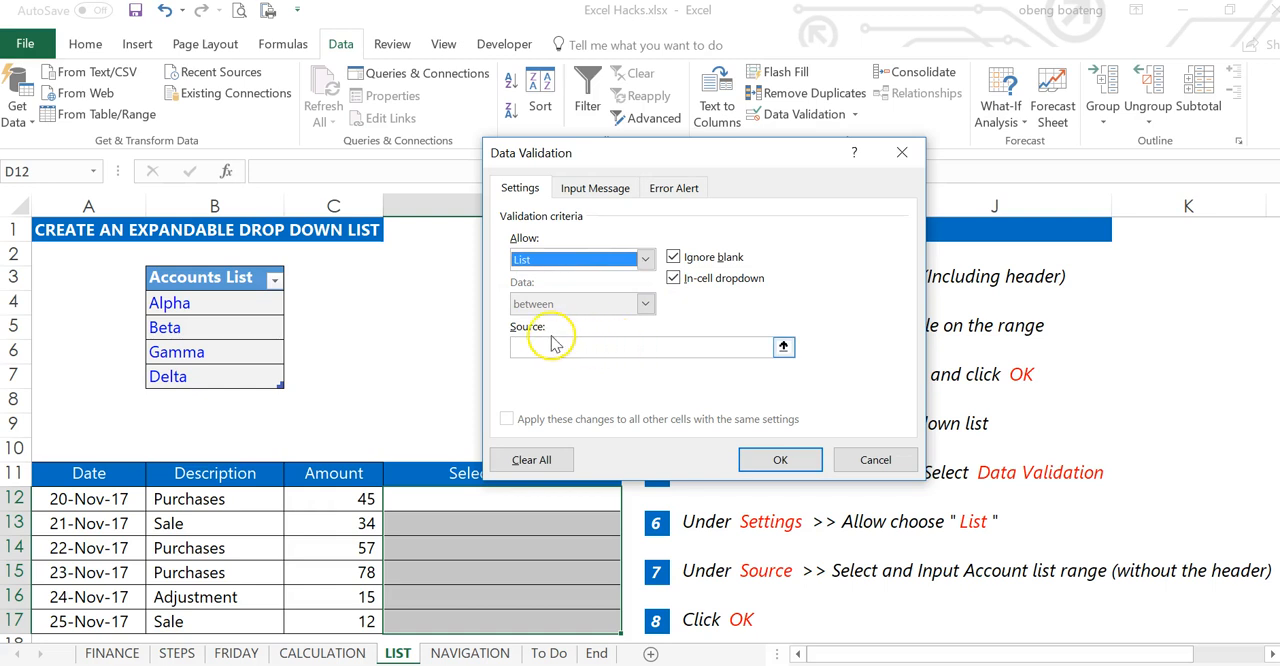
mouse_move(667, 347)
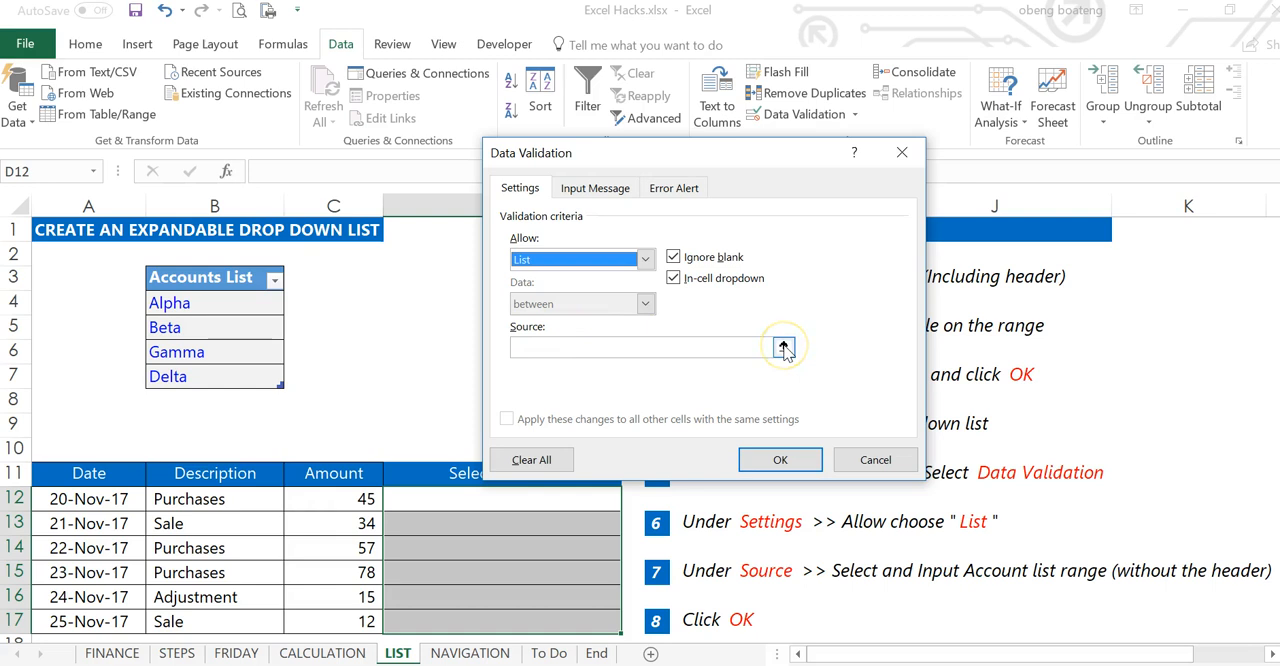
Pick =$B$4:$B$7 on the sheet as the list Source and apply the validation
click(785, 347)
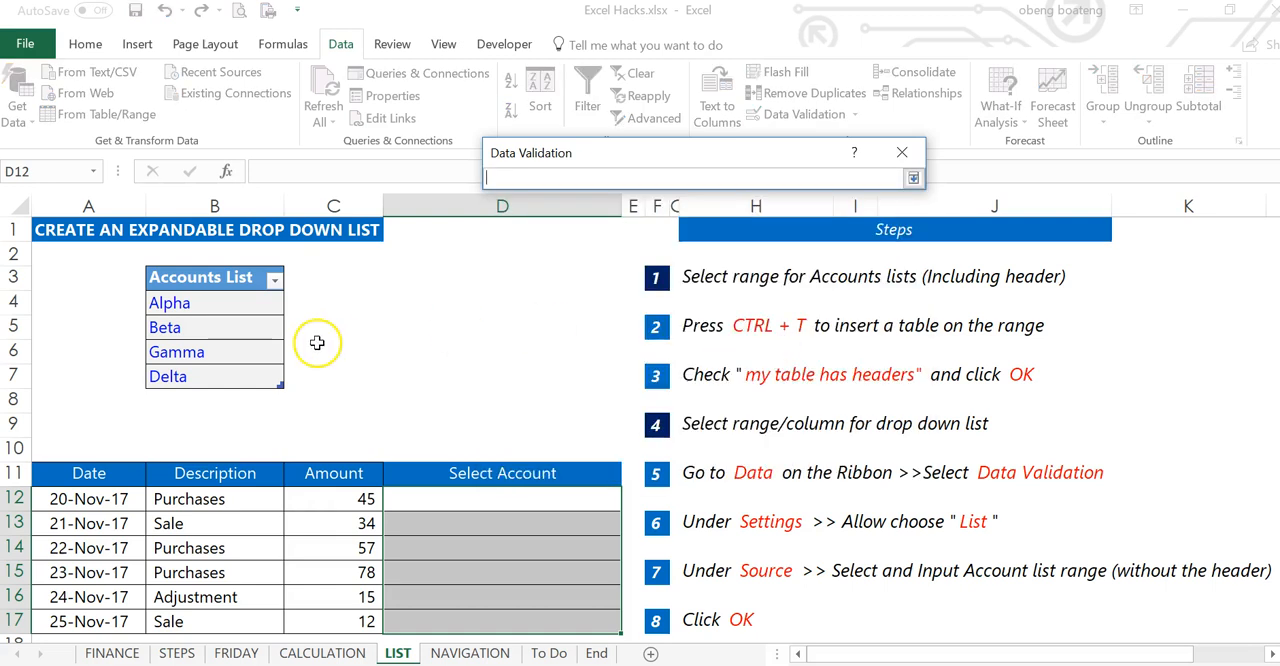
mouse_move(240, 306)
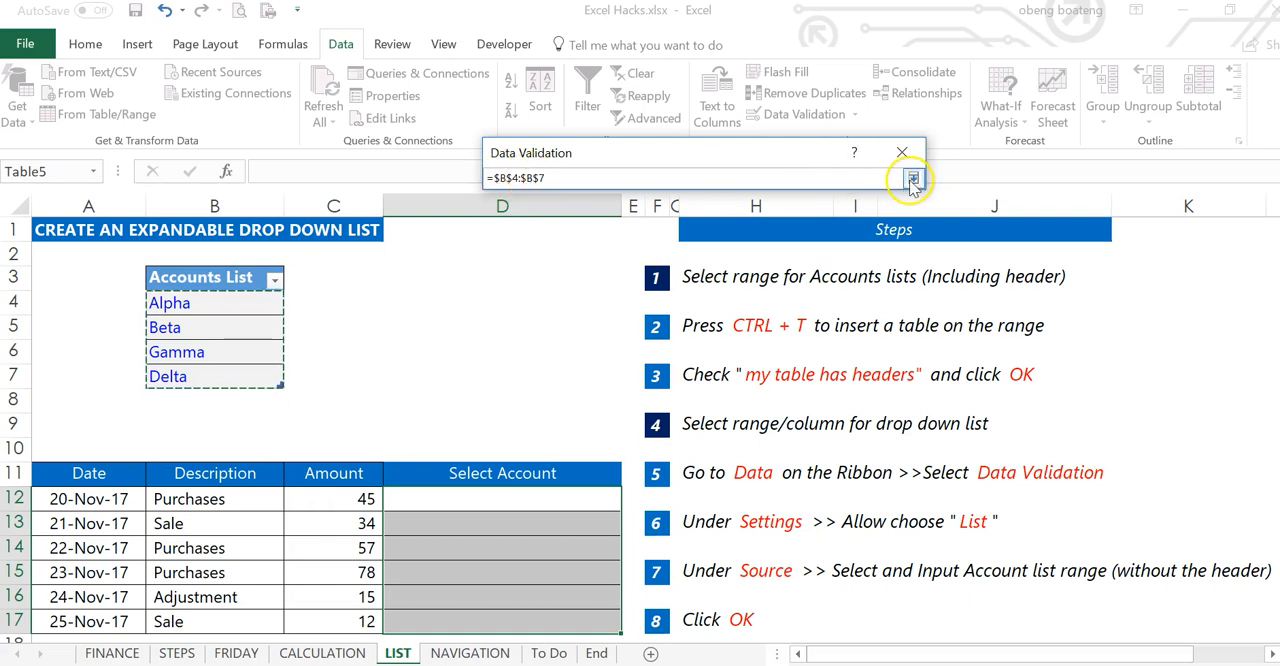
click(910, 178)
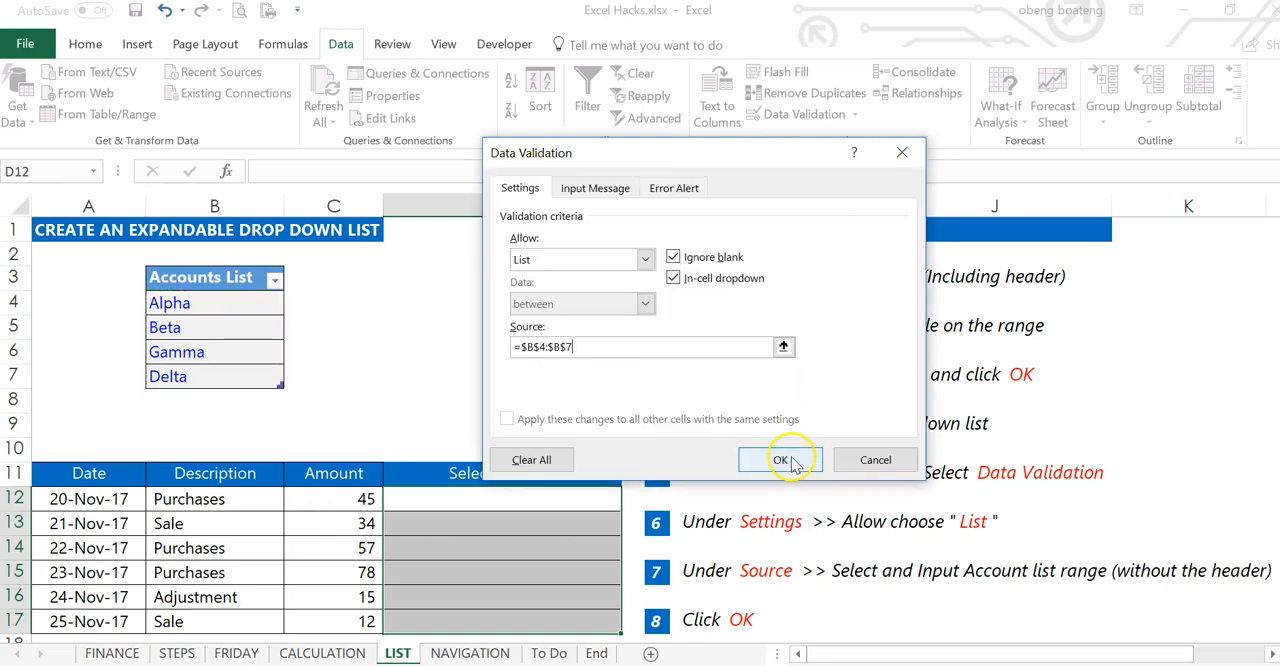
click(781, 459)
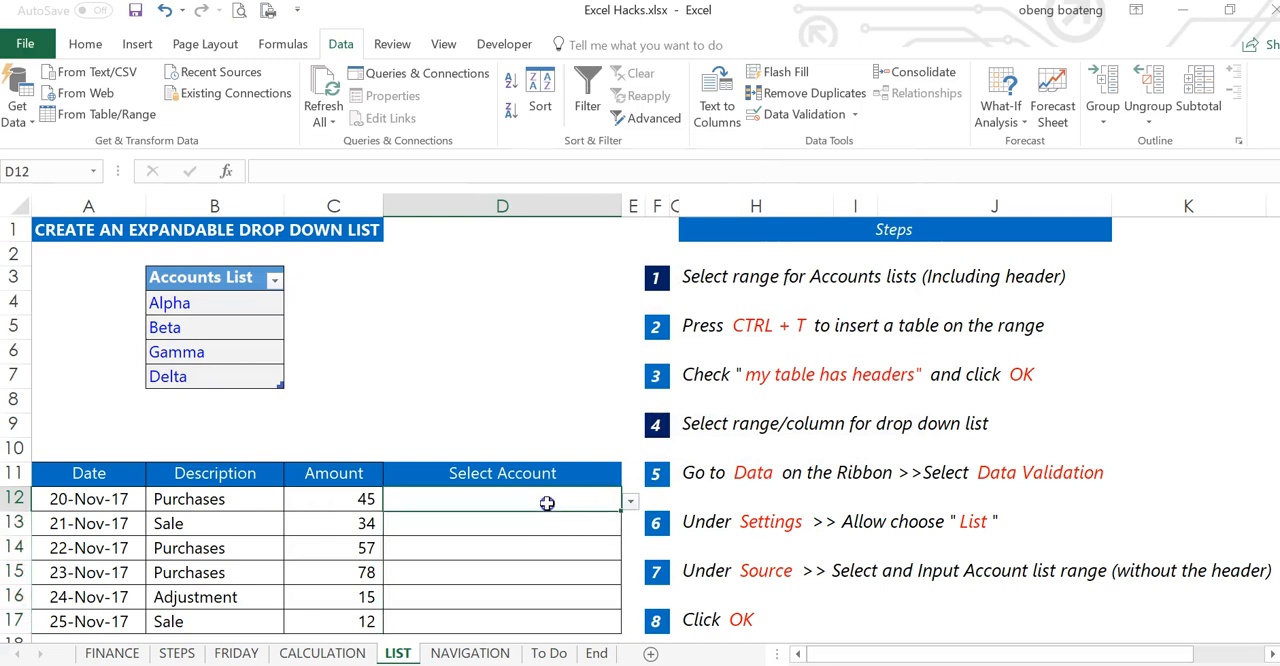
click(629, 499)
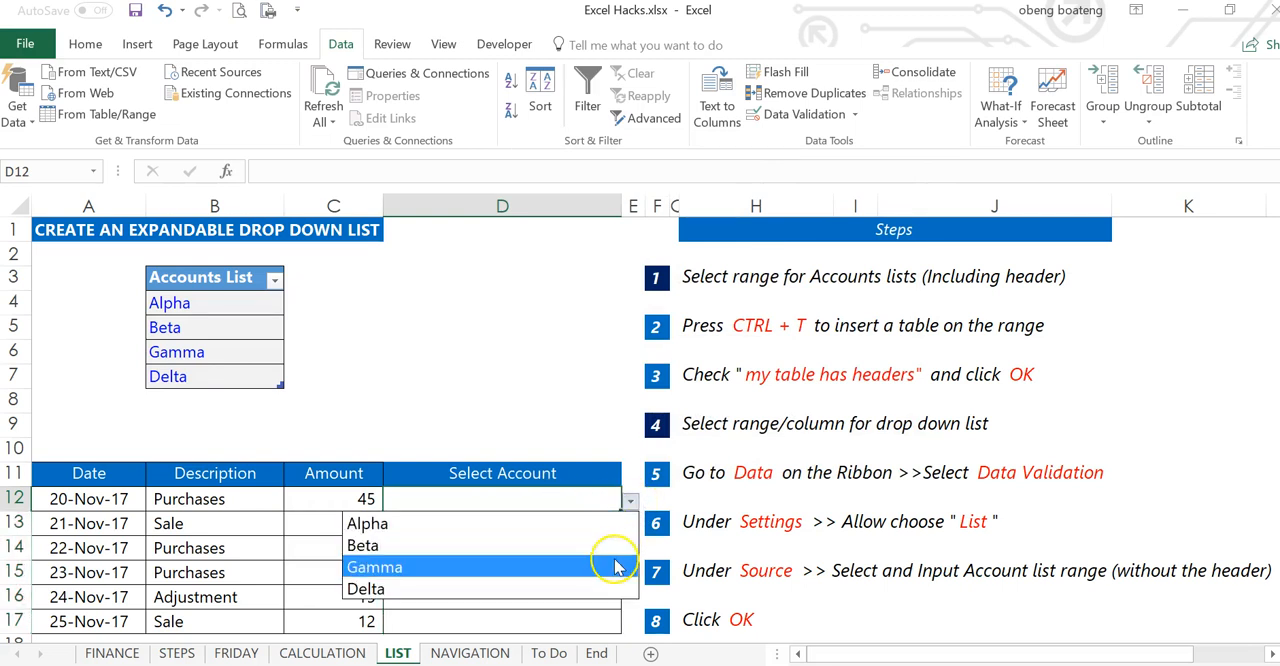
mouse_move(605, 523)
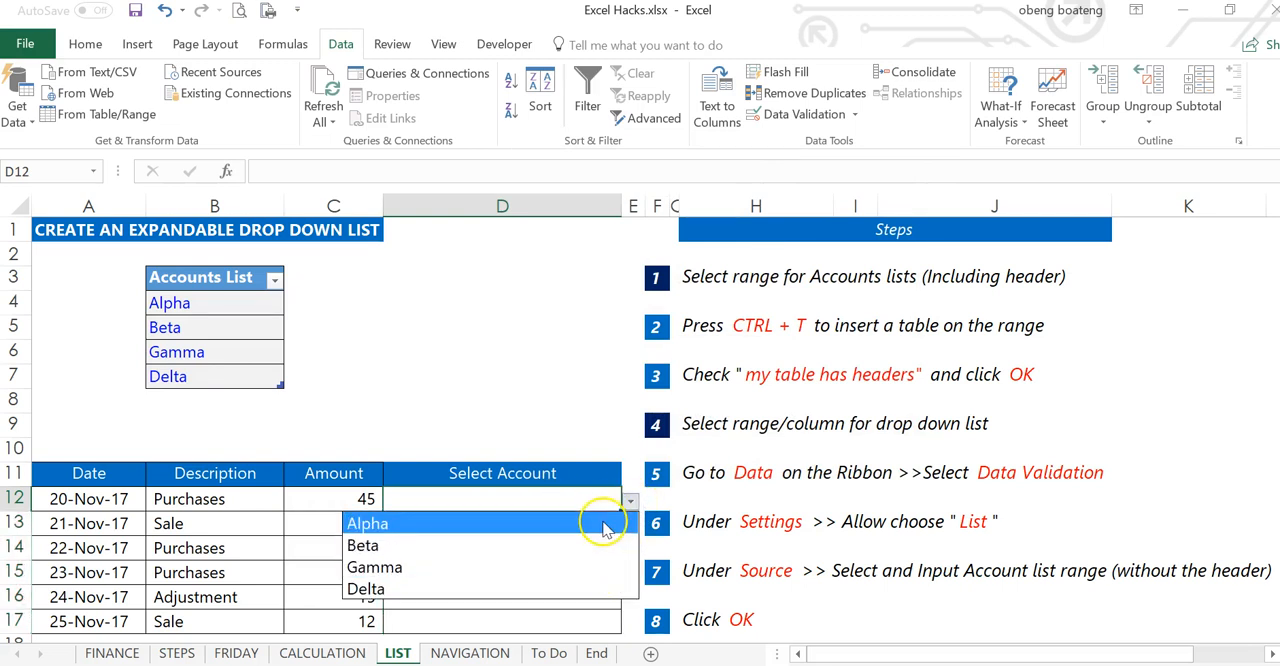
mouse_move(588, 588)
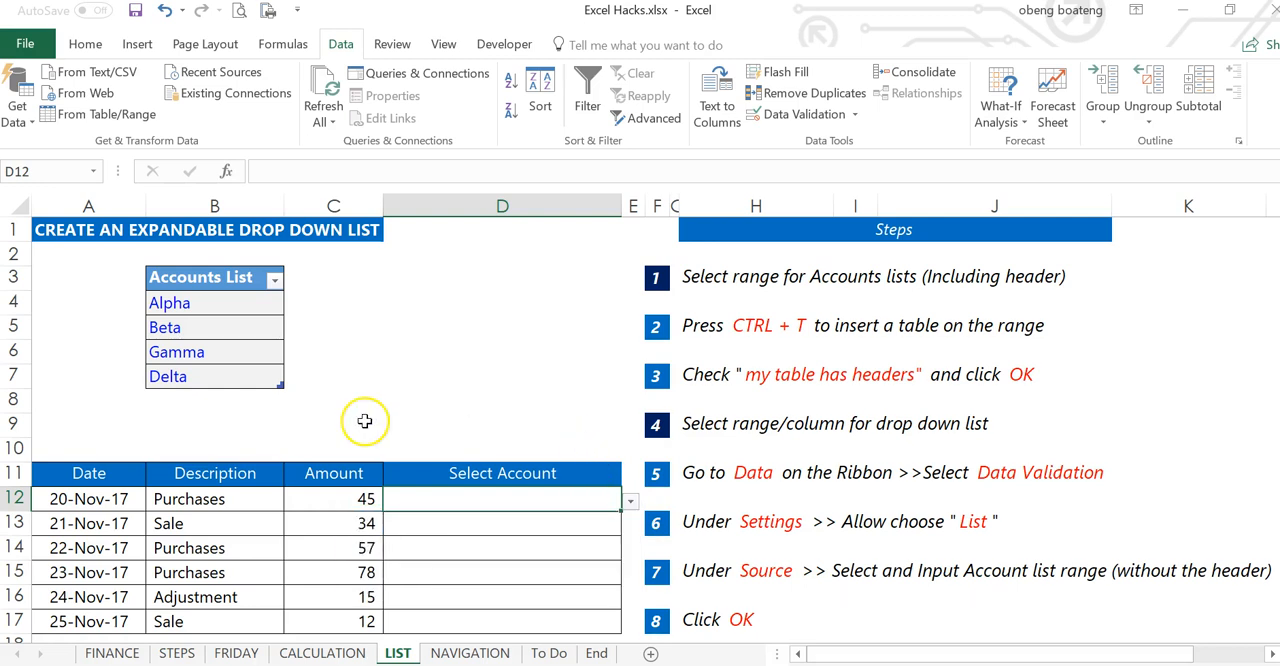
Enter Sigma in B8 below Delta and check it appears in D12's account drop-down
click(214, 398)
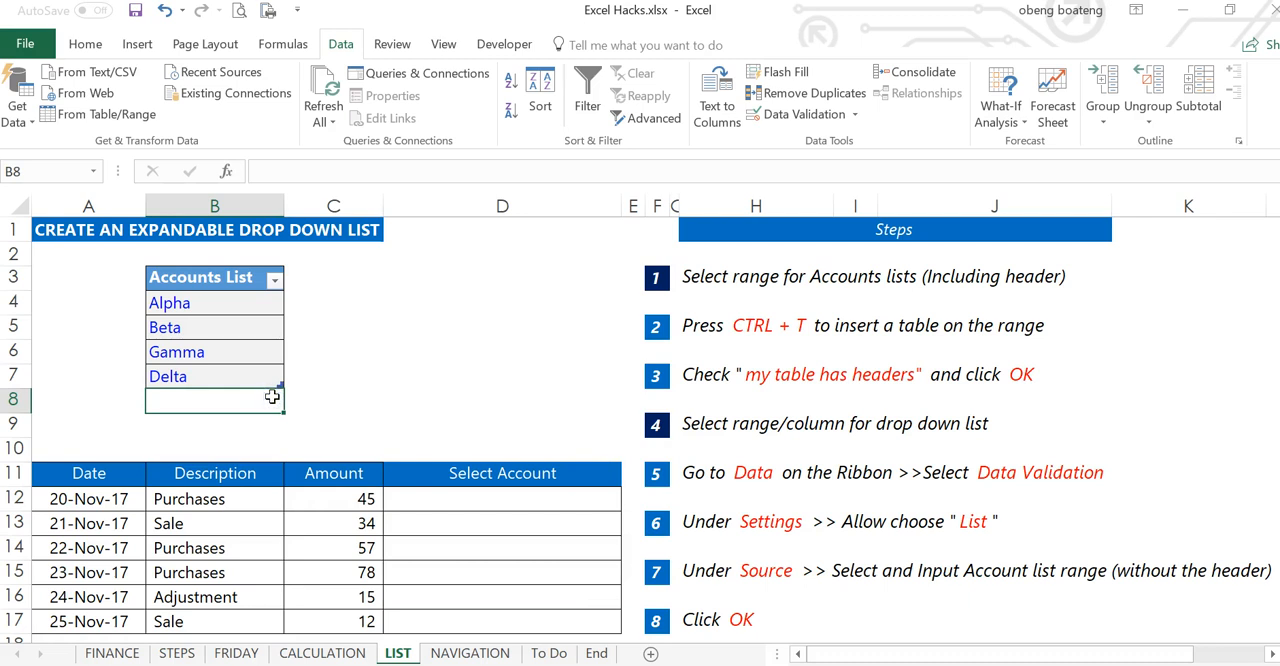
text(Sigma)
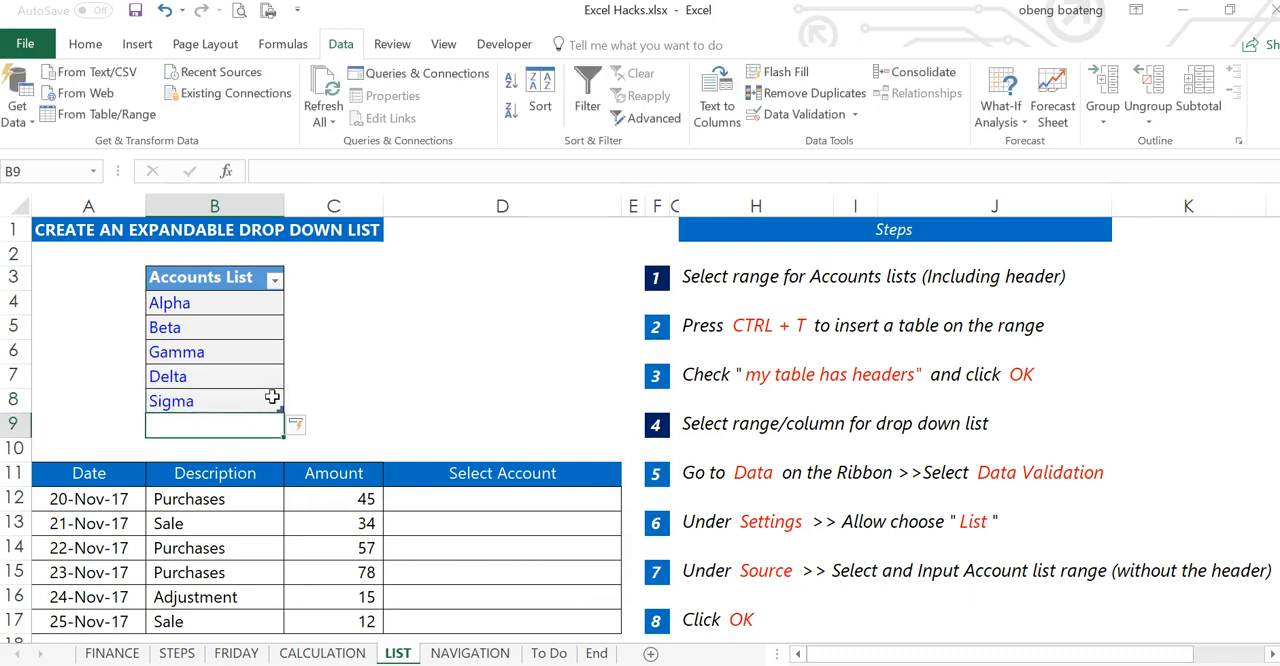
mouse_move(249, 322)
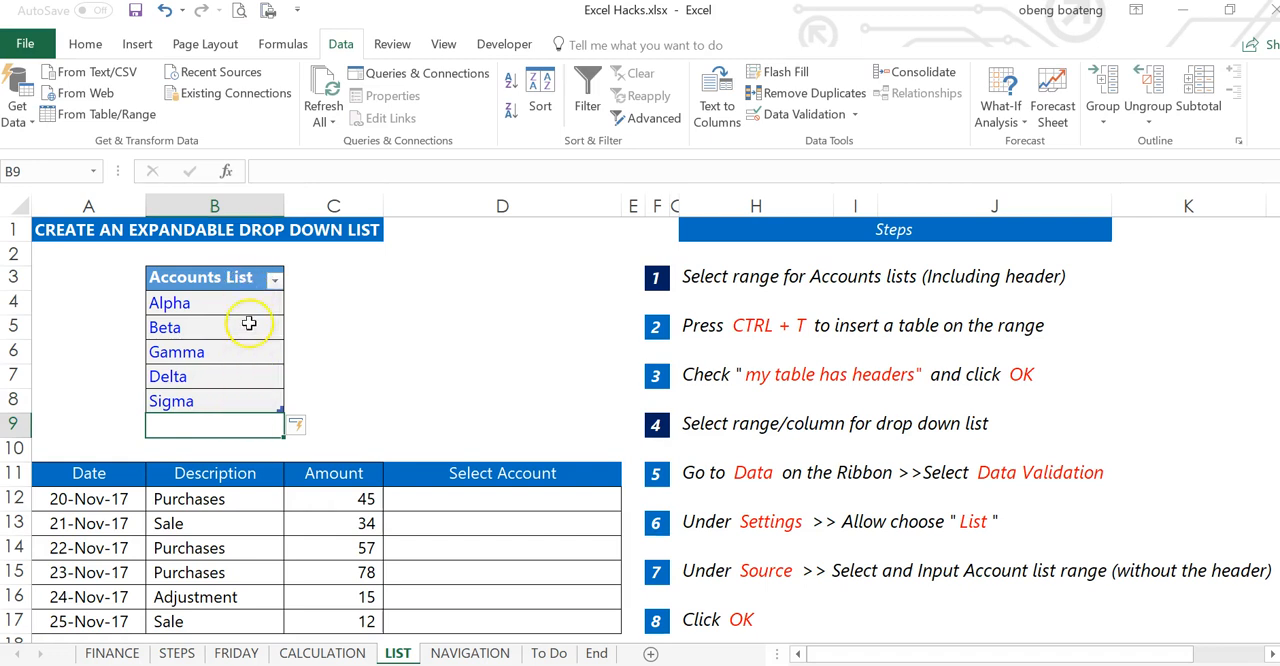
click(502, 498)
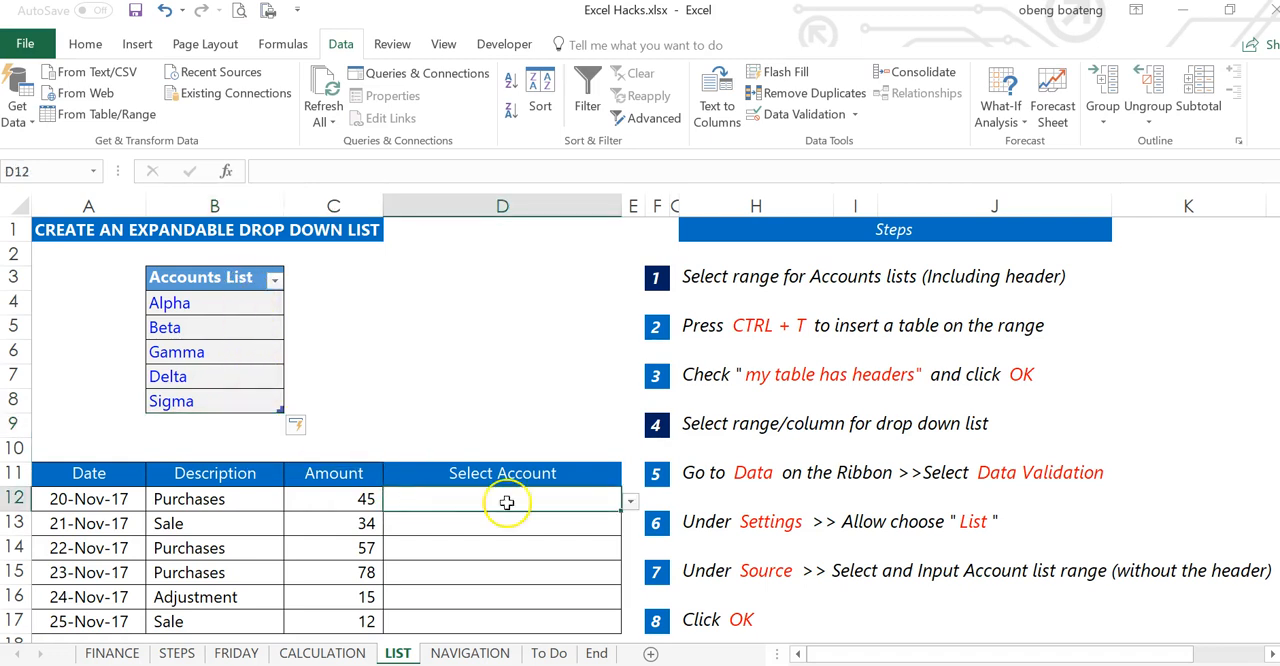
click(630, 499)
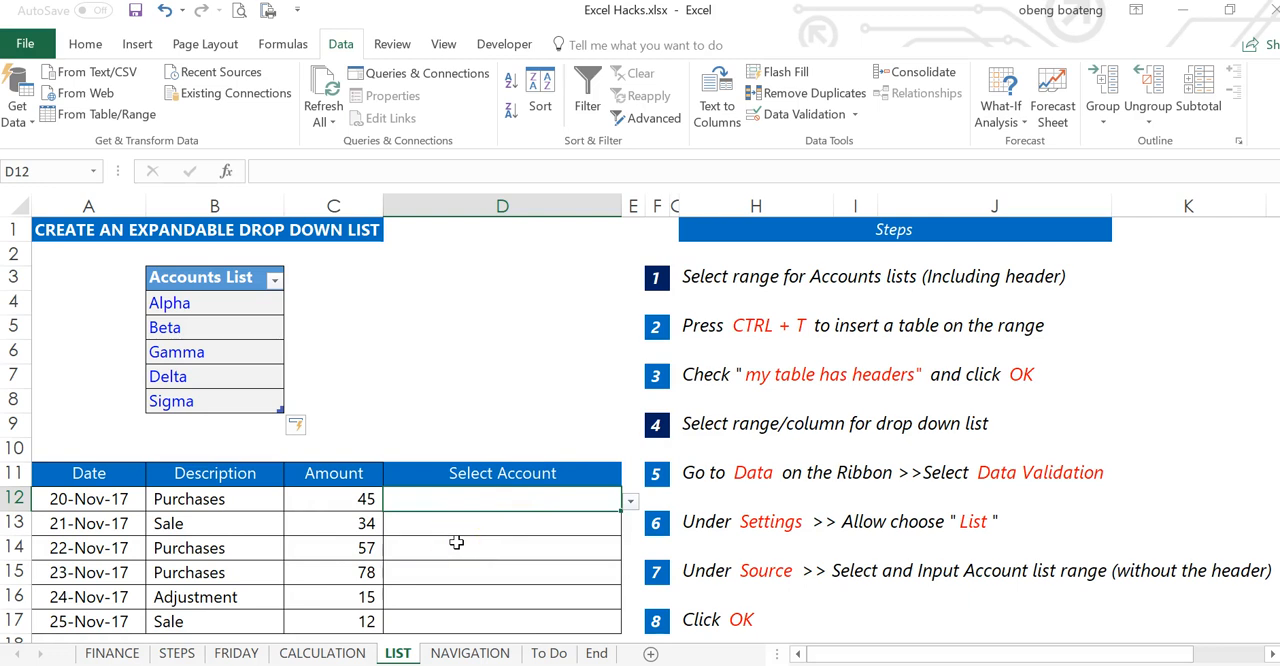
Go to the End sheet with the 'Excel Hacks for Productivity' closing card
click(596, 653)
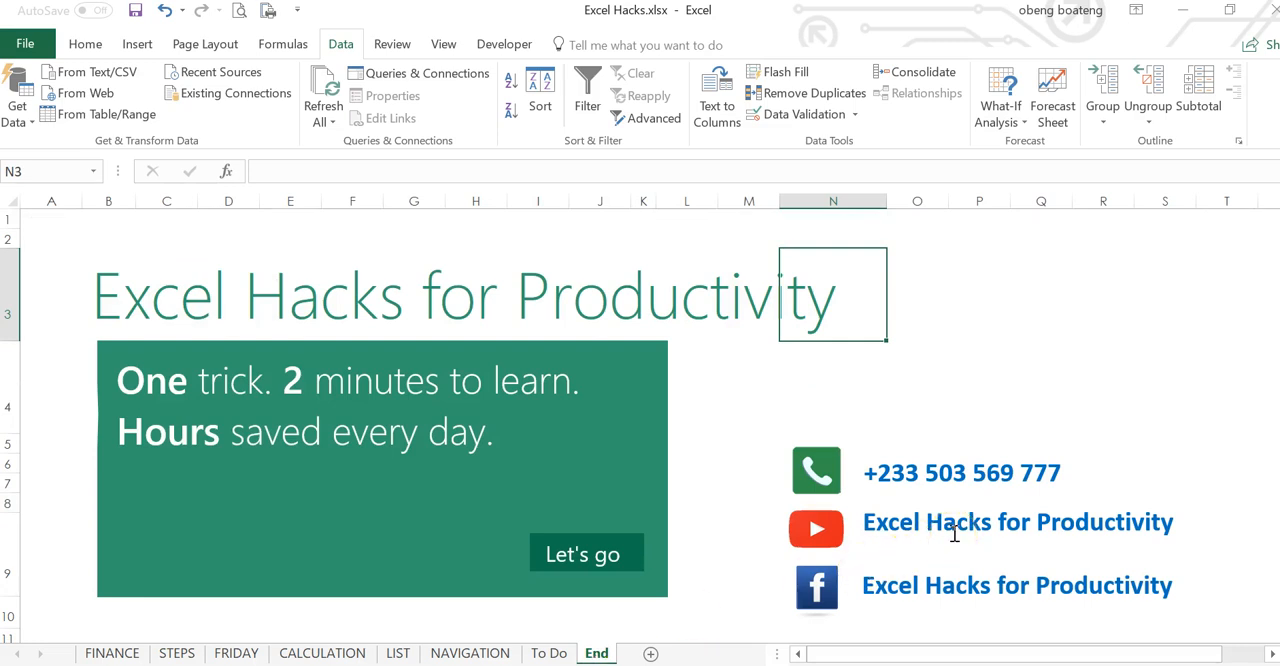
mouse_move(490, 512)
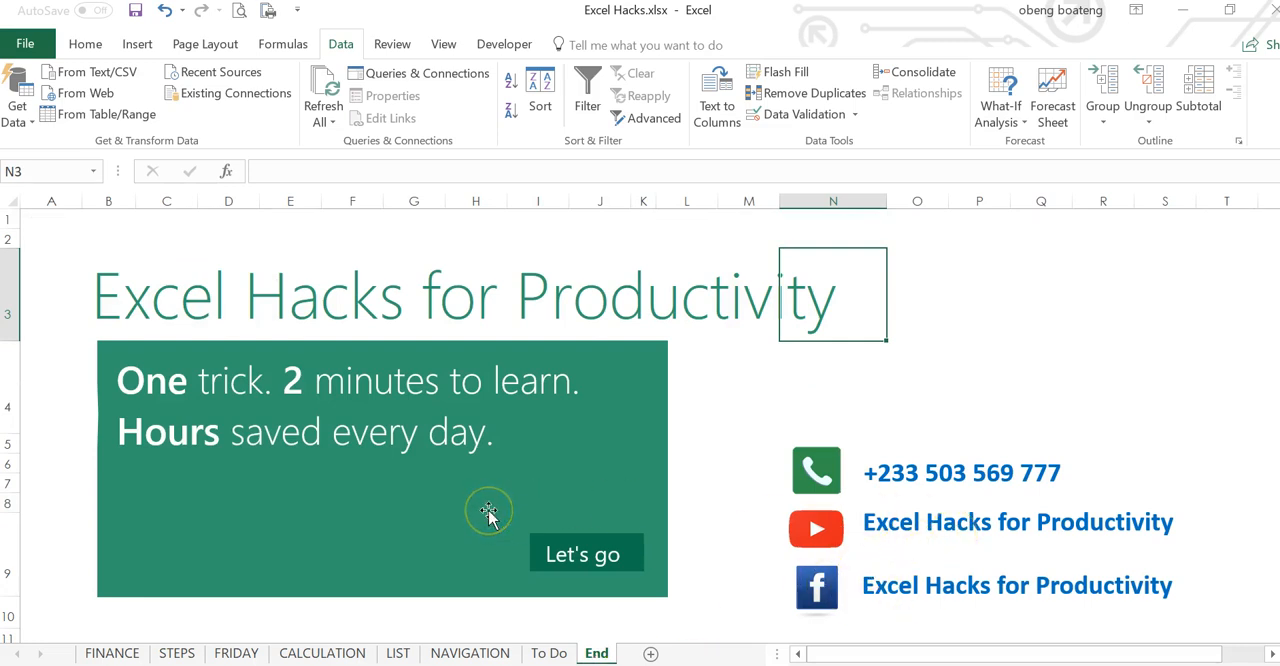